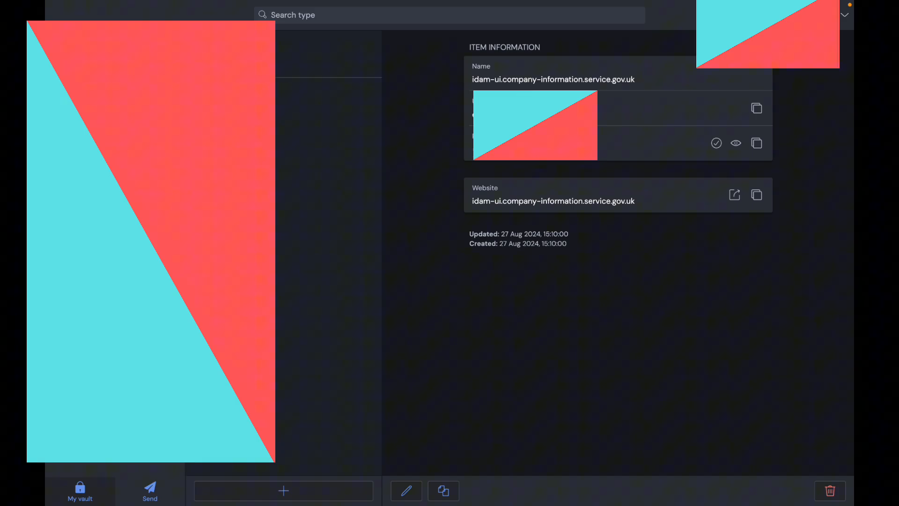
pyautogui.moveTo(309, 231)
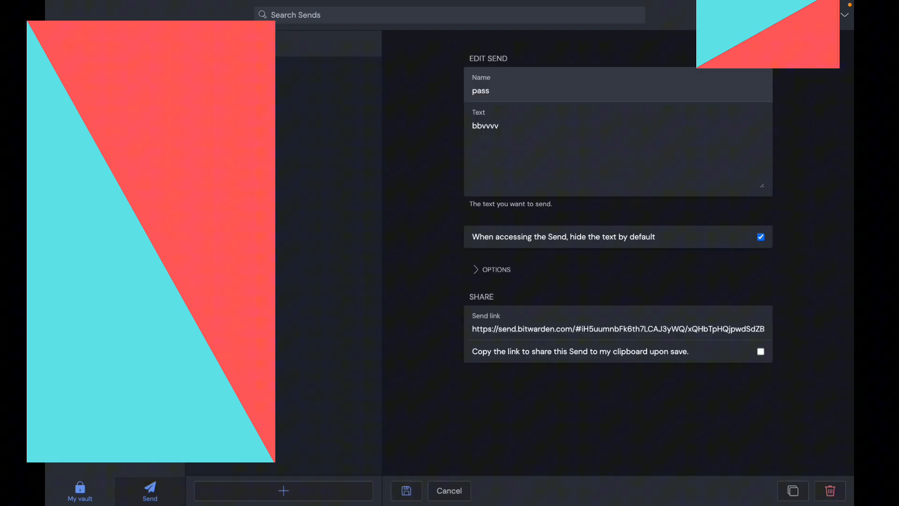
# Name a new Send 'test 2', try File type (Premium only), and return to Text
pyautogui.click(283, 490)
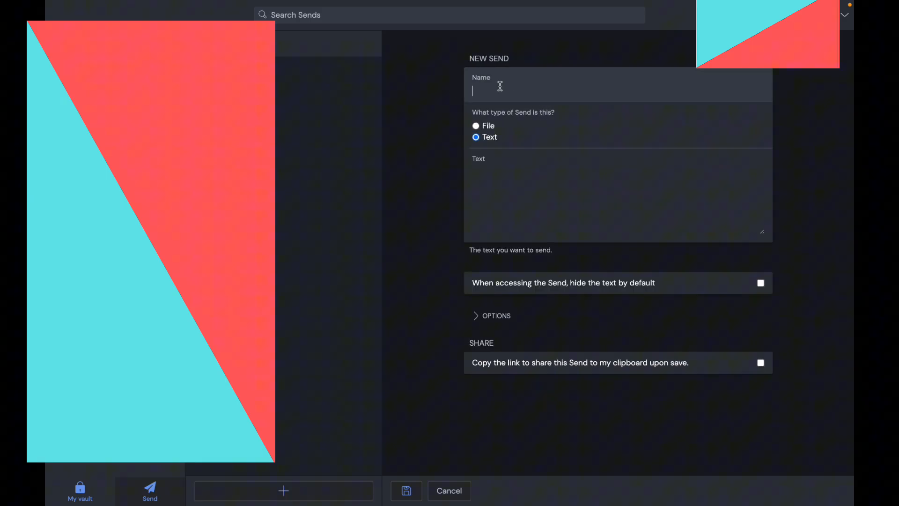
pyautogui.write('test 2')
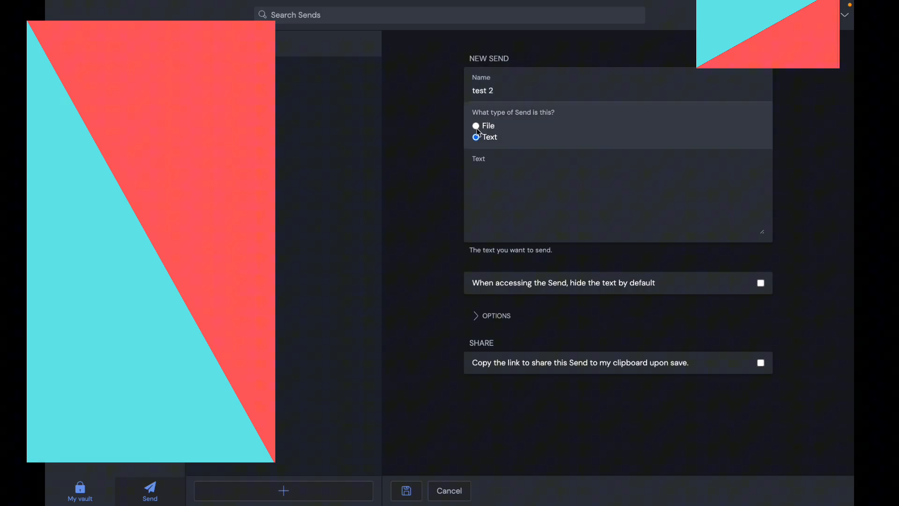
pyautogui.click(475, 125)
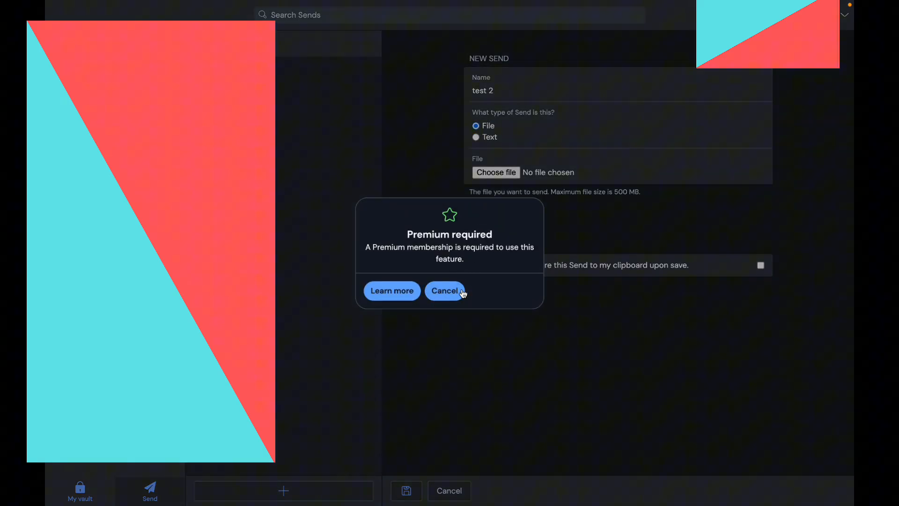
pyautogui.click(445, 290)
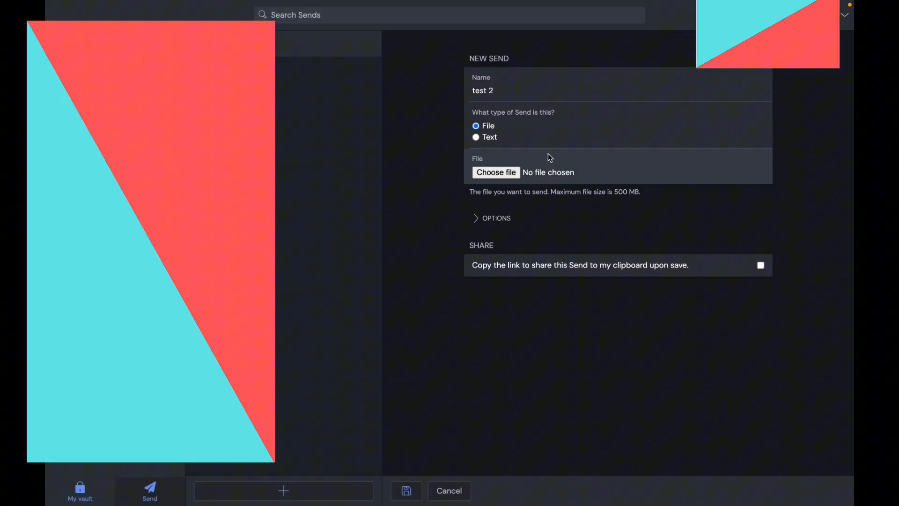
pyautogui.click(475, 136)
pyautogui.write('jbhbgfchxhcjckckhc')
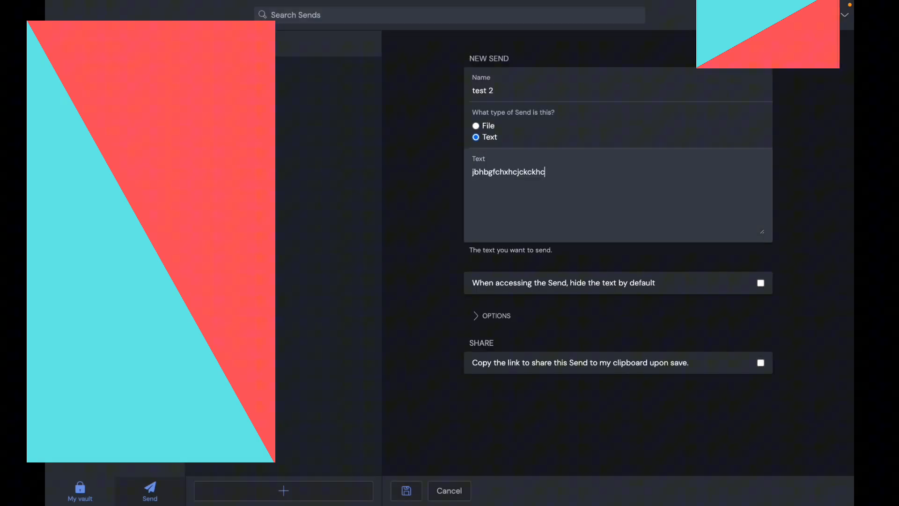
pyautogui.moveTo(758, 281)
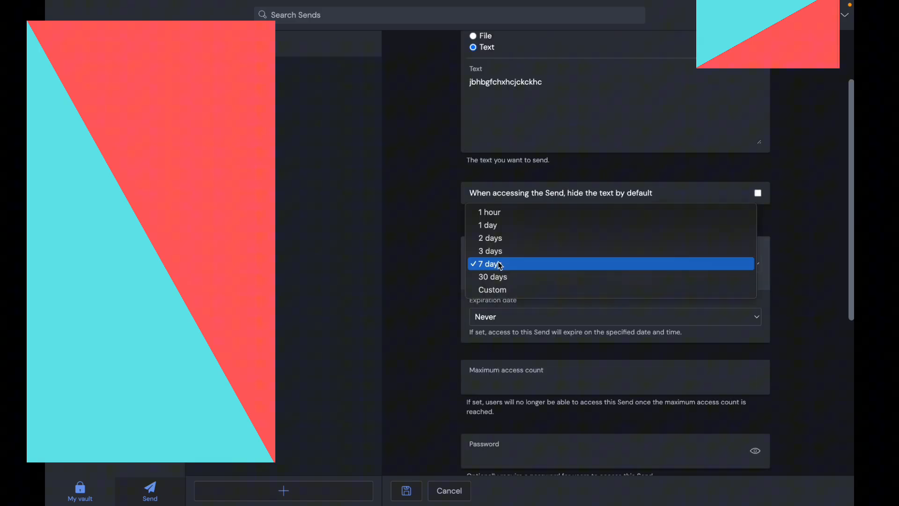
pyautogui.moveTo(497, 214)
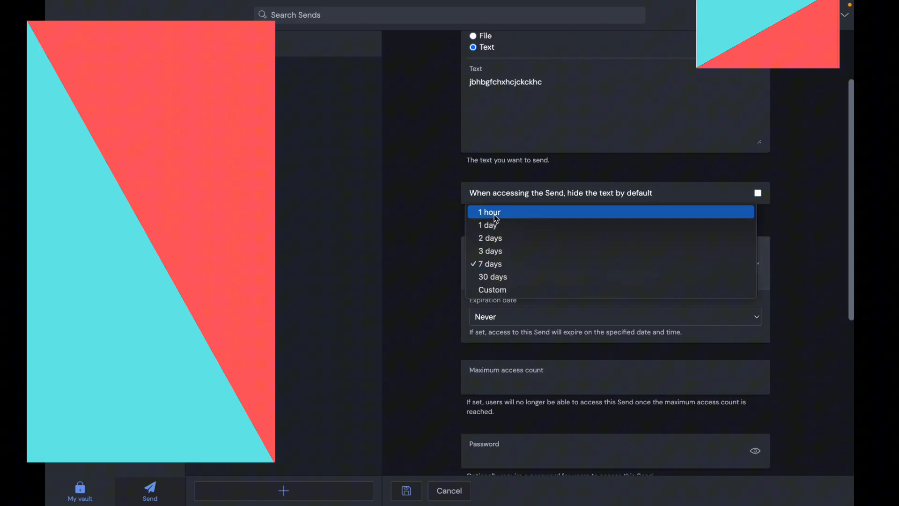
pyautogui.moveTo(492, 289)
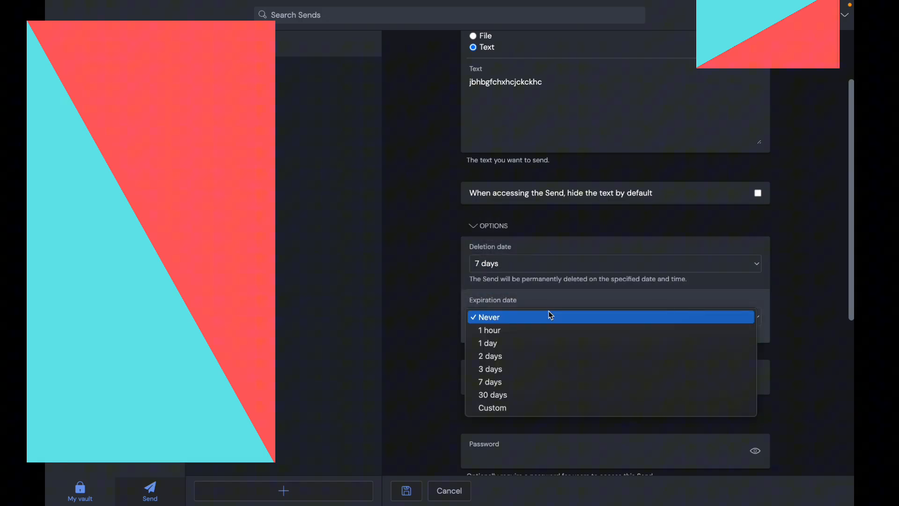
pyautogui.moveTo(545, 315)
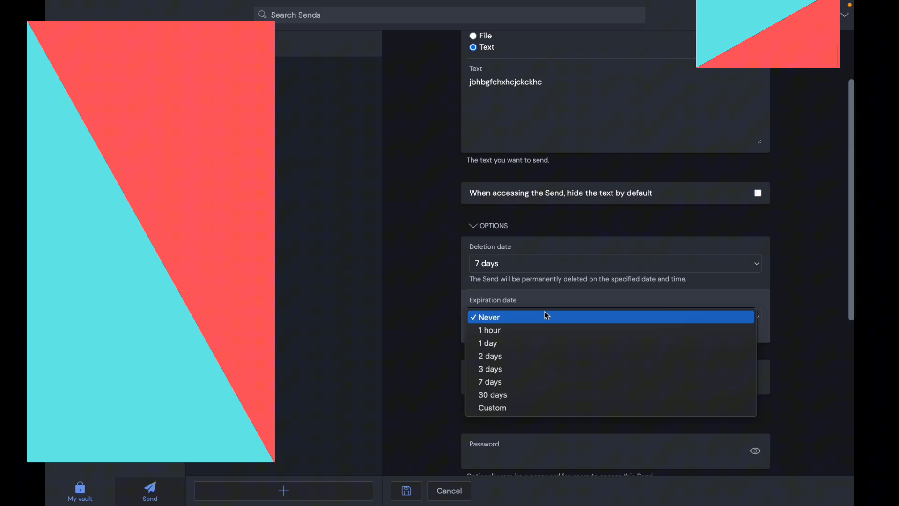
# Keep the Send's expiration at Never, scroll through its options, and type 'jjjnjnkn'
pyautogui.click(505, 317)
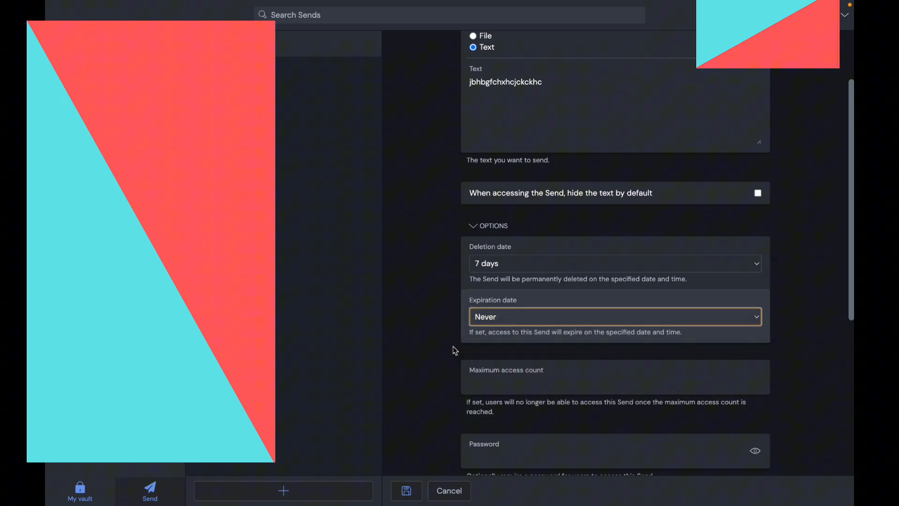
pyautogui.scroll(-3)
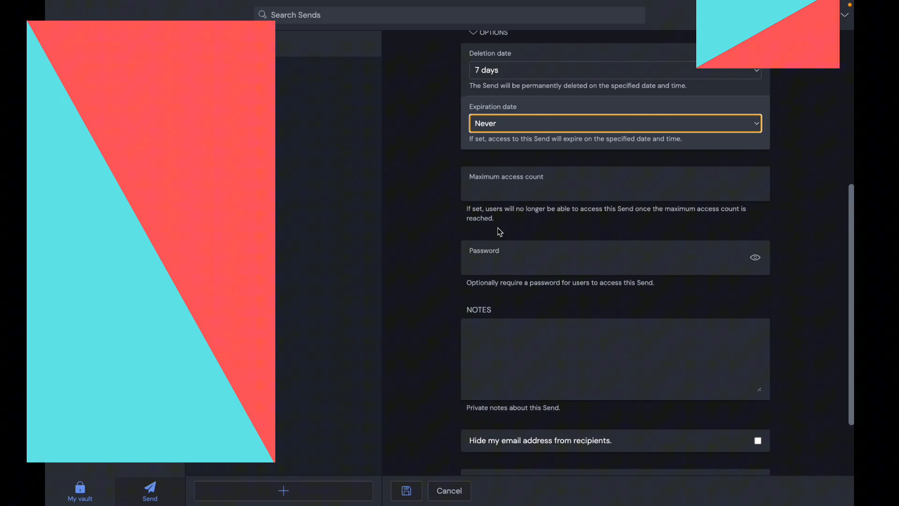
pyautogui.scroll(-3)
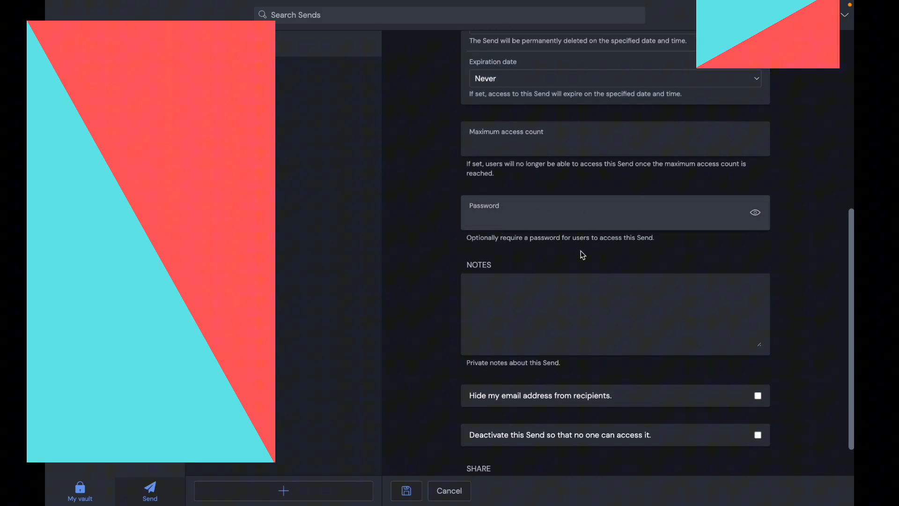
pyautogui.scroll(-3)
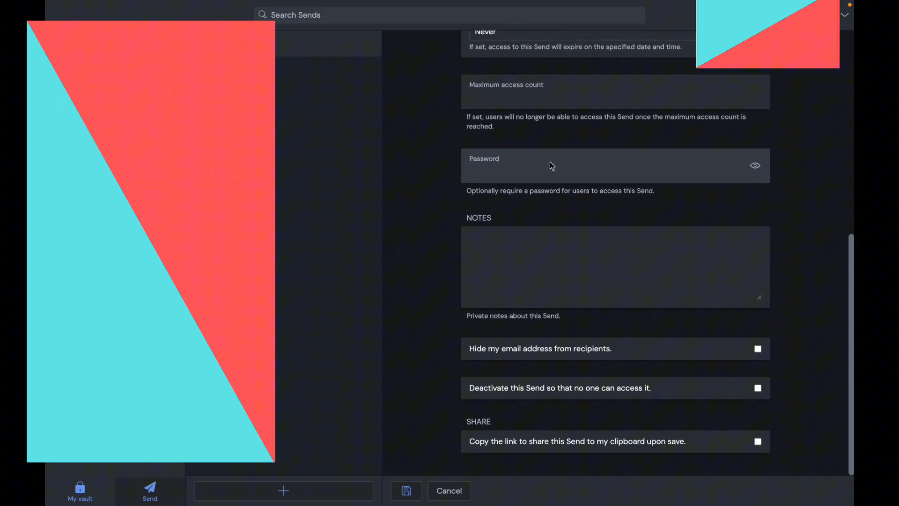
pyautogui.moveTo(545, 355)
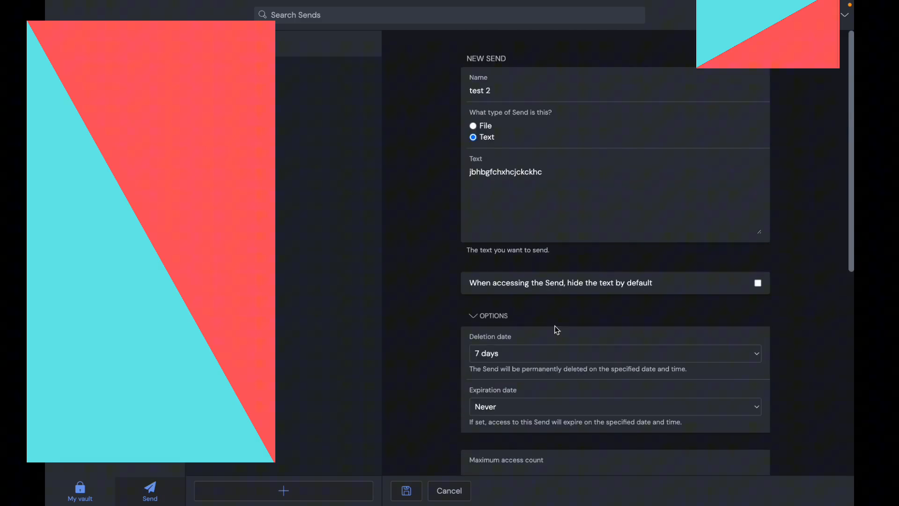
pyautogui.write('jjjnjnkn')
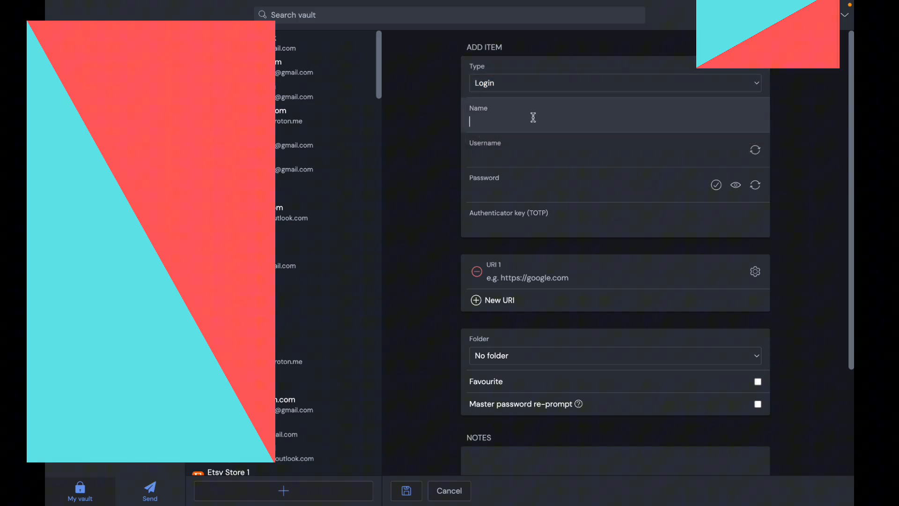
# Enter 'google 6' as the new login item's name
pyautogui.write('google 6')
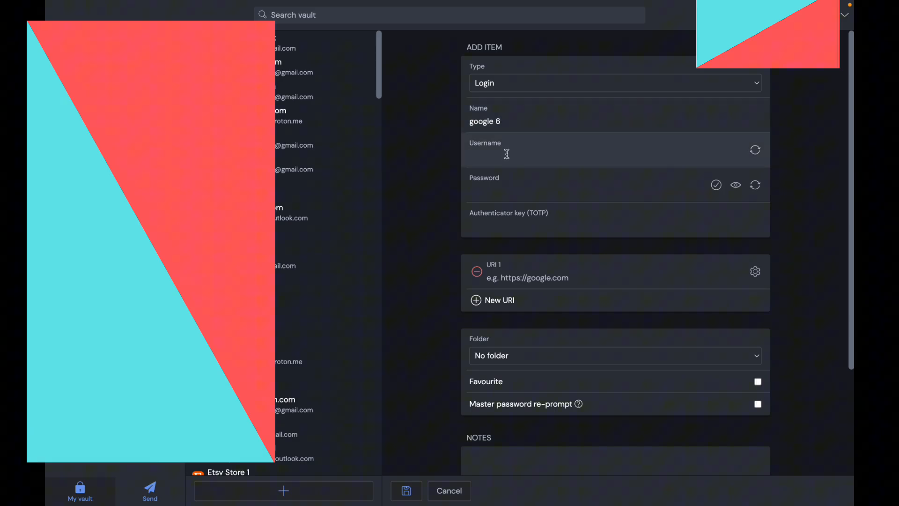
pyautogui.moveTo(693, 175)
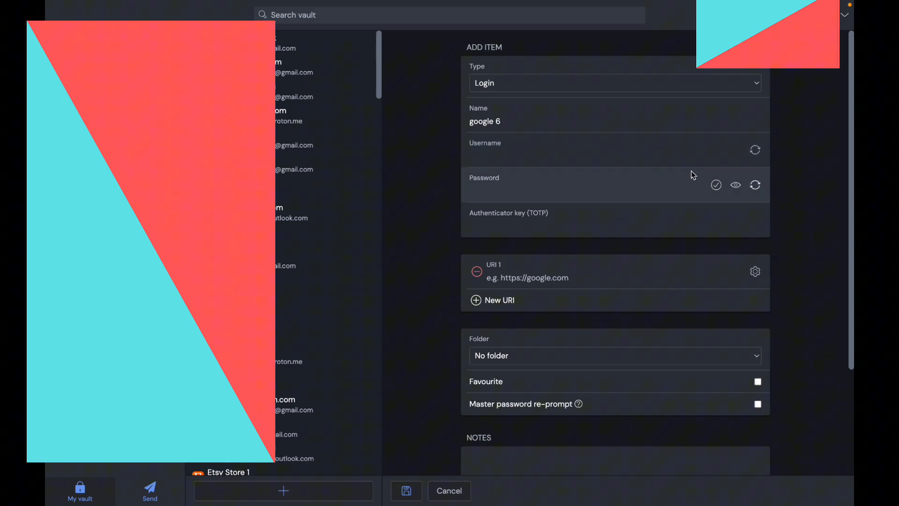
# Regenerate passwords twice, try a passphrase with a number, then return to password mode
pyautogui.click(755, 186)
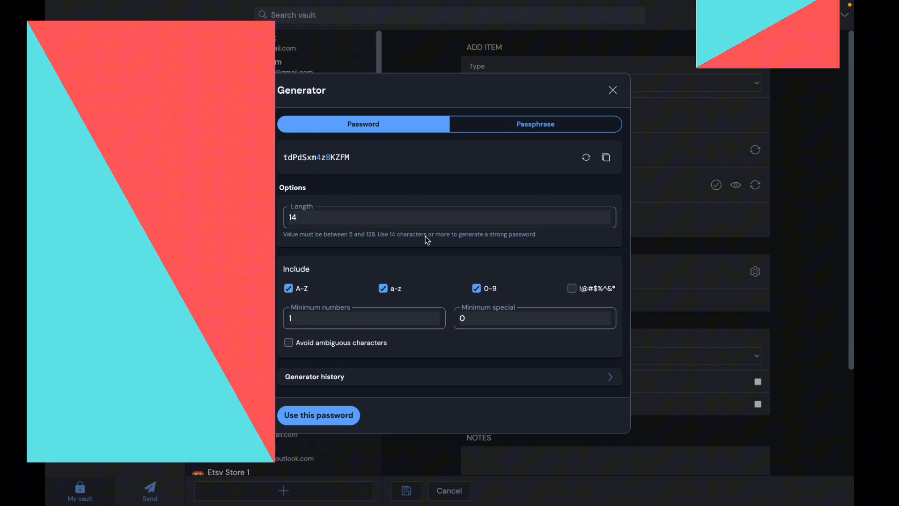
pyautogui.click(586, 156)
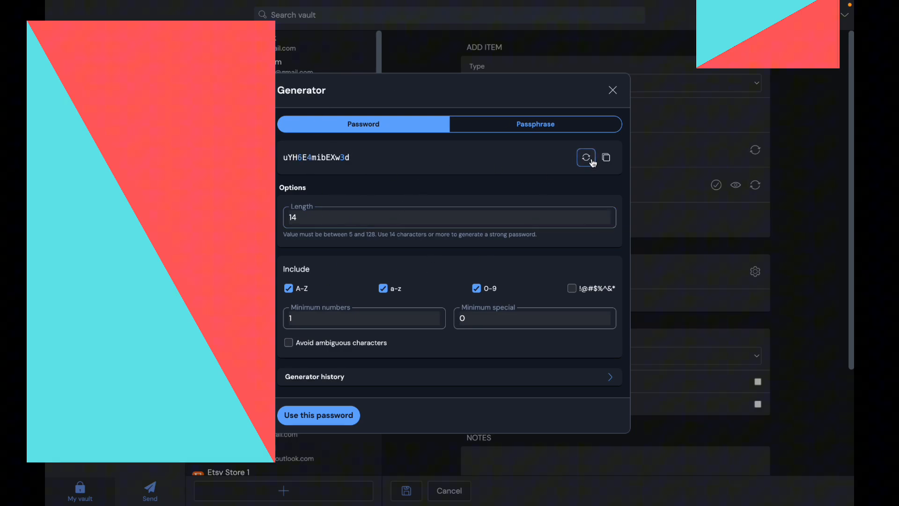
pyautogui.click(586, 157)
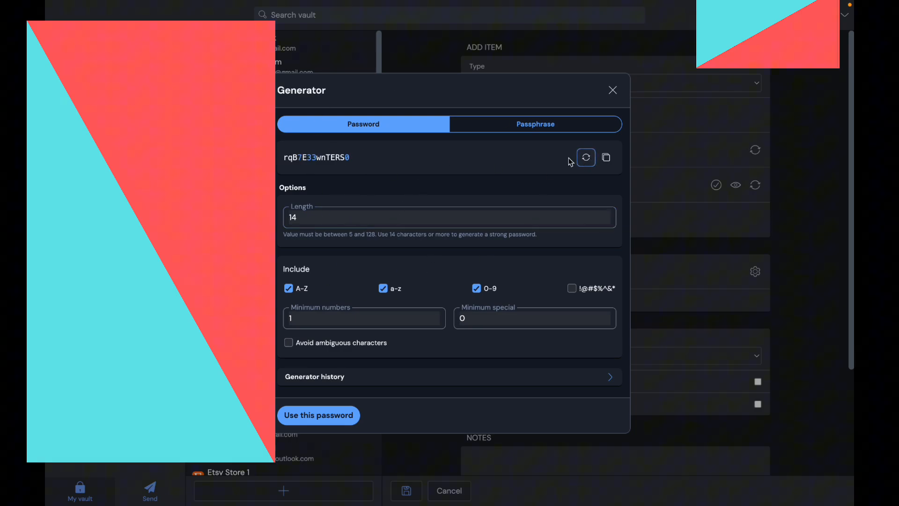
pyautogui.click(535, 124)
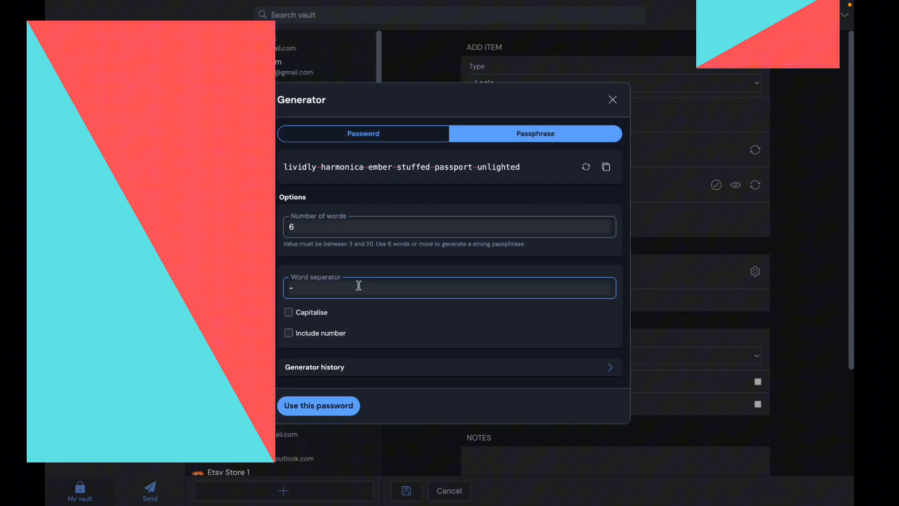
pyautogui.click(288, 332)
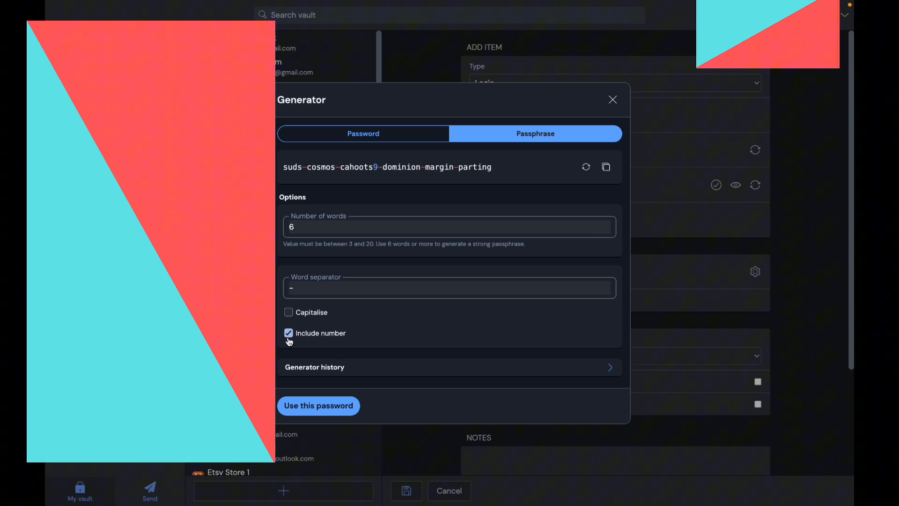
pyautogui.click(363, 133)
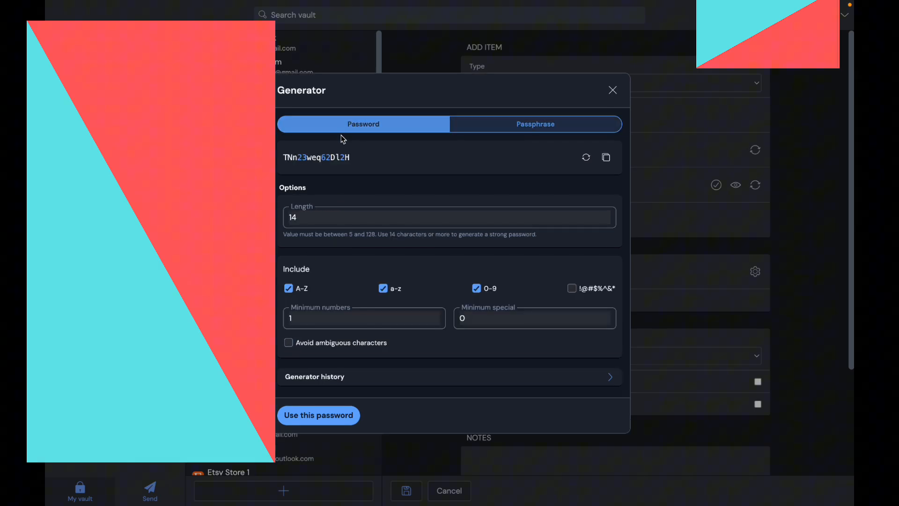
# Adjust capitals, digits and special-character settings, then apply the 14-character password to google 6
pyautogui.click(288, 288)
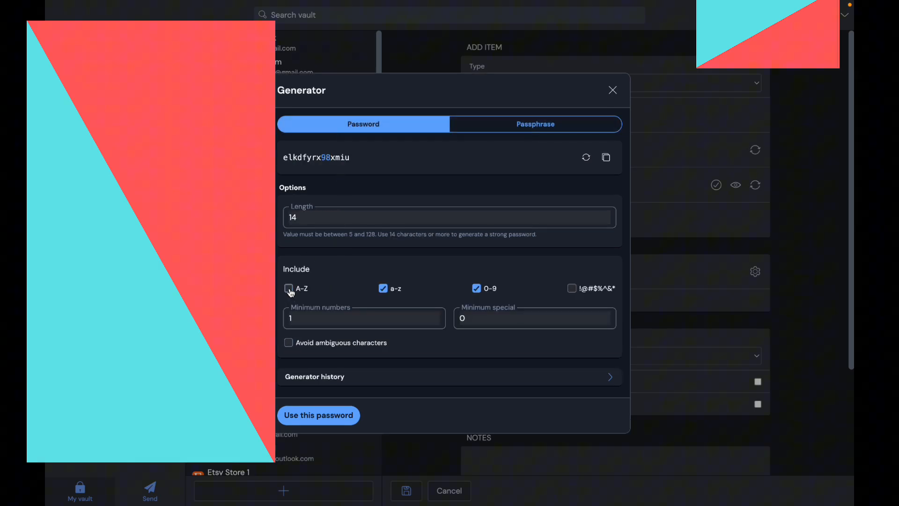
pyautogui.click(288, 288)
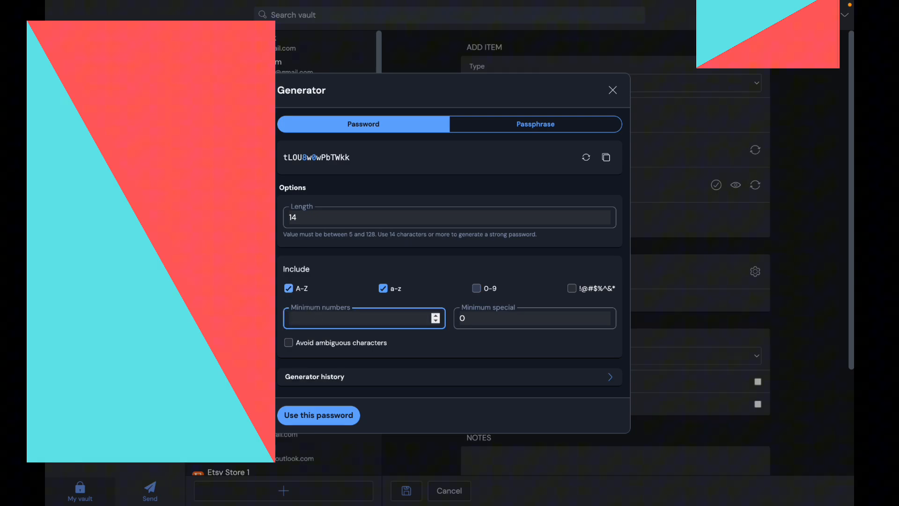
pyautogui.click(476, 287)
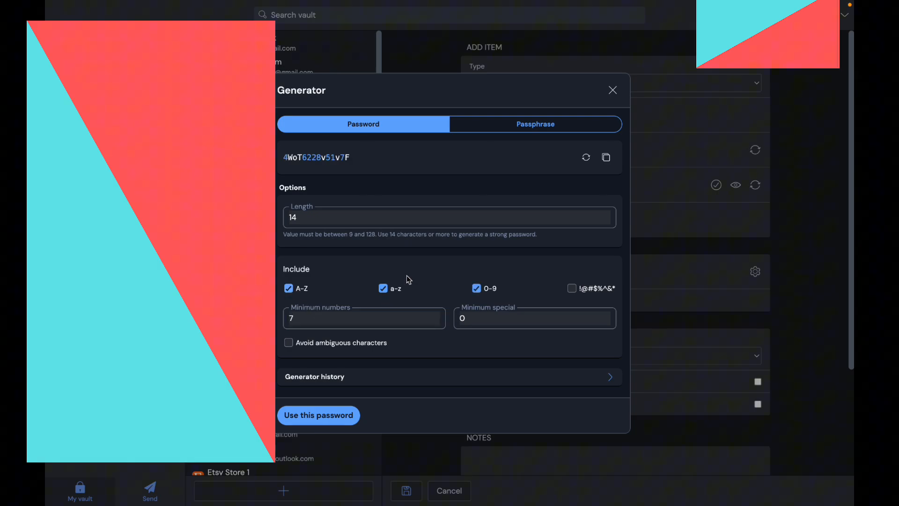
pyautogui.click(535, 318)
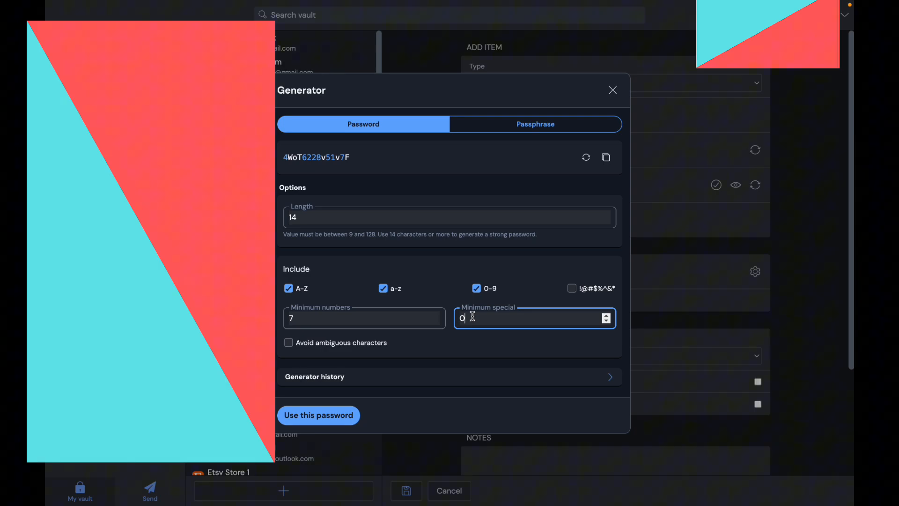
pyautogui.click(571, 288)
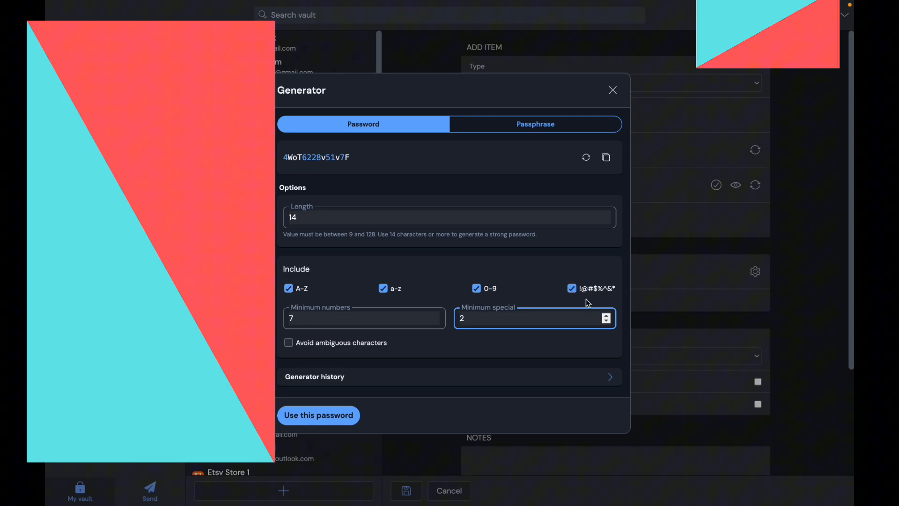
pyautogui.moveTo(402, 328)
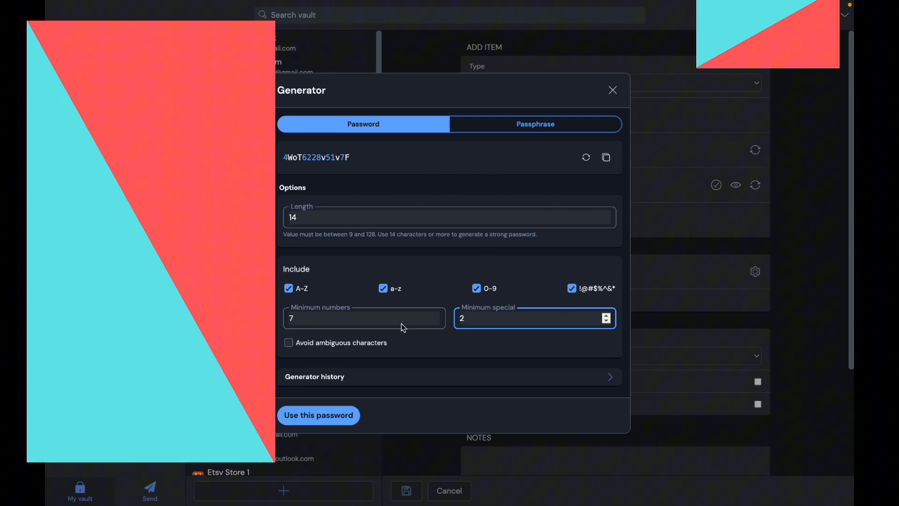
pyautogui.click(318, 415)
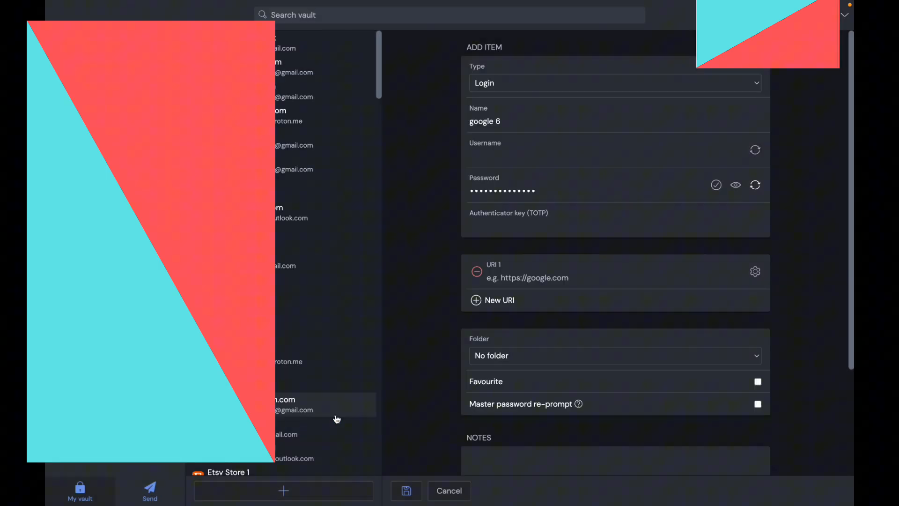
pyautogui.moveTo(542, 191)
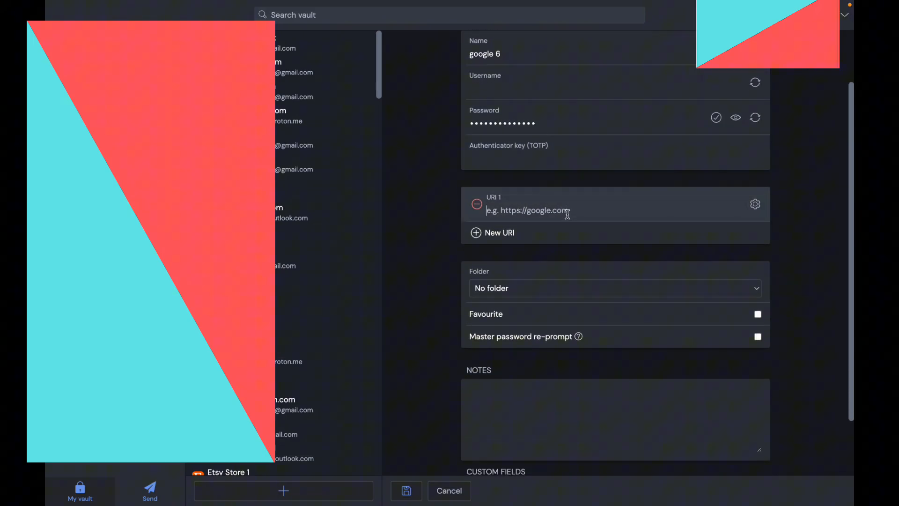
# Review URI match options and folders, then mark google 6 as a favourite
pyautogui.click(755, 203)
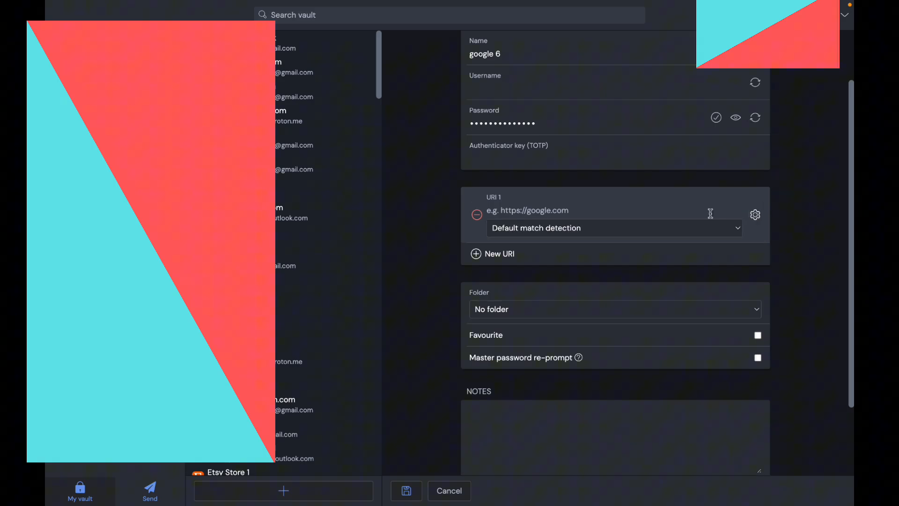
pyautogui.click(614, 228)
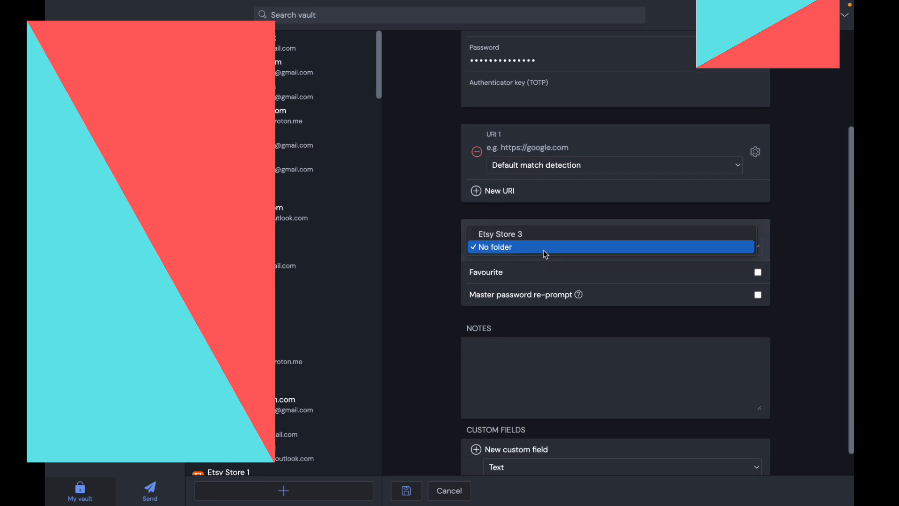
pyautogui.click(757, 272)
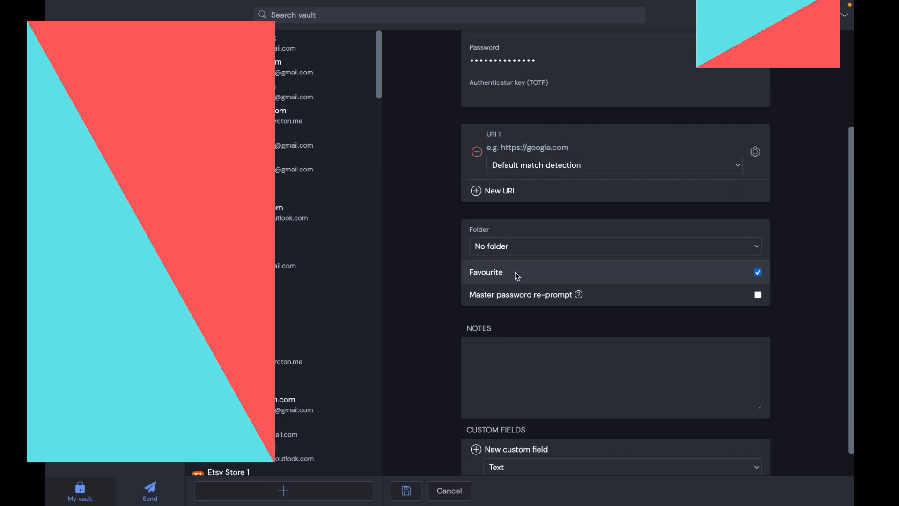
pyautogui.scroll(-3)
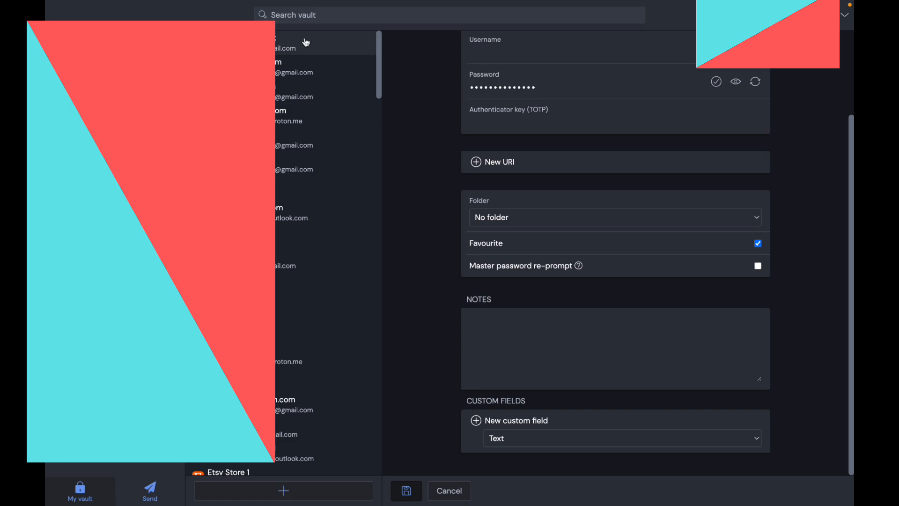
# Open access.login.nhs.uk, attempt moving it to an organisation, dismiss the notice, then open the Bitwarden website
pyautogui.click(449, 491)
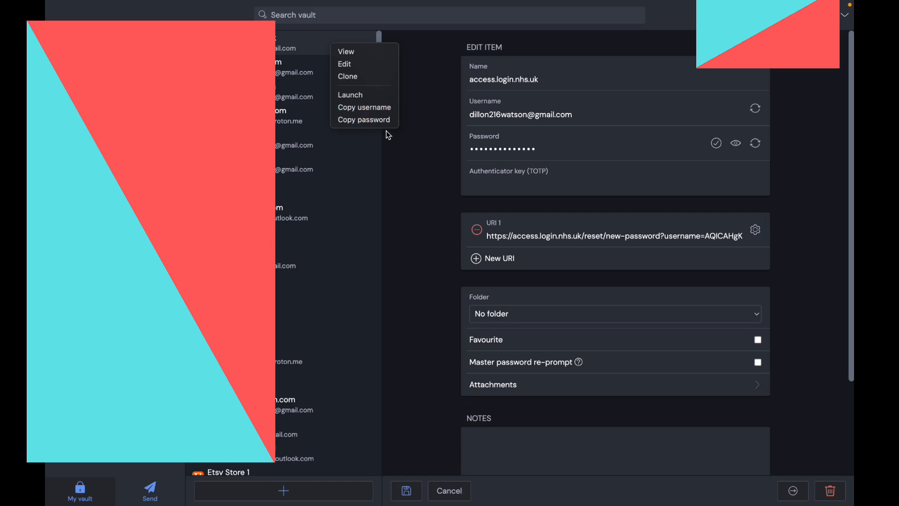
pyautogui.click(792, 490)
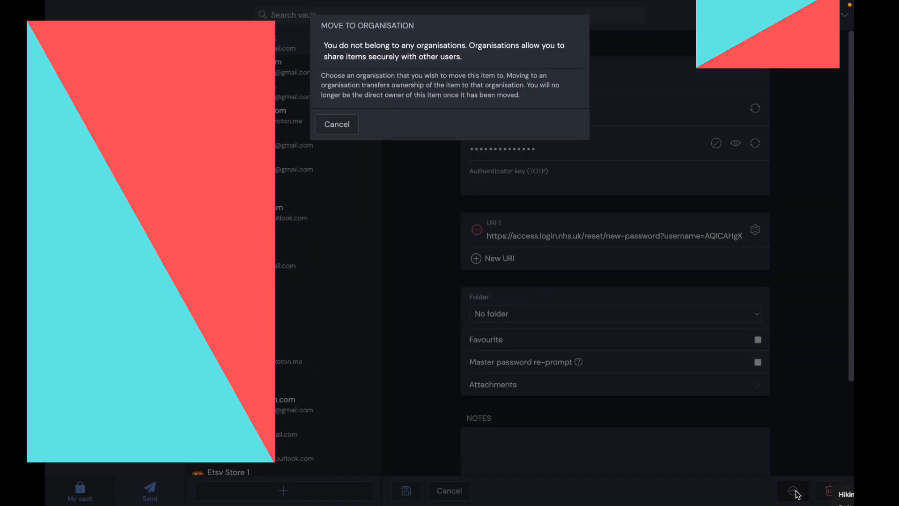
pyautogui.moveTo(413, 108)
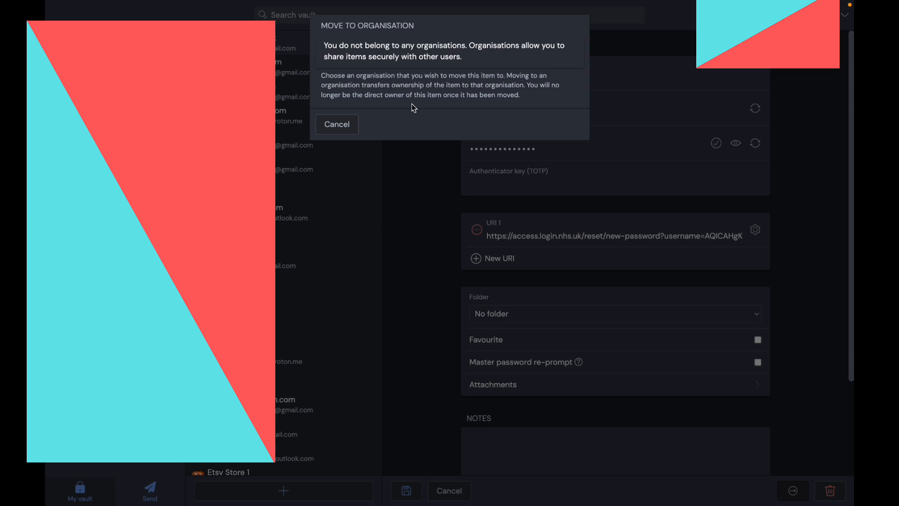
pyautogui.click(337, 124)
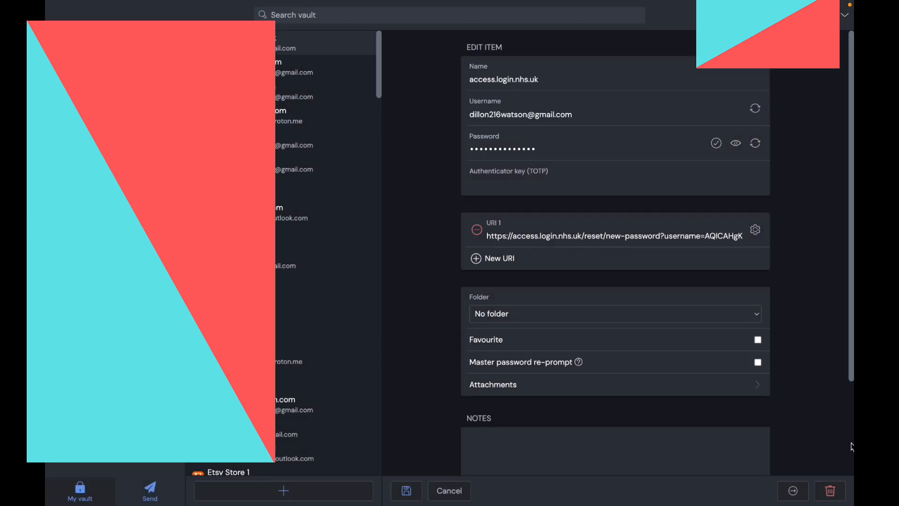
pyautogui.click(829, 504)
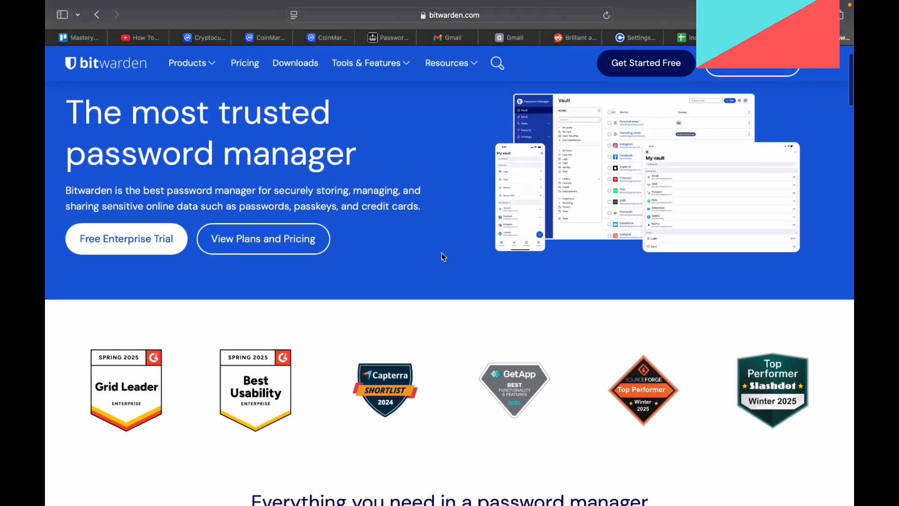
# Scroll the bitwarden.com homepage to the Teams ($4) and Enterprise ($6) pricing cards
pyautogui.scroll(-3)
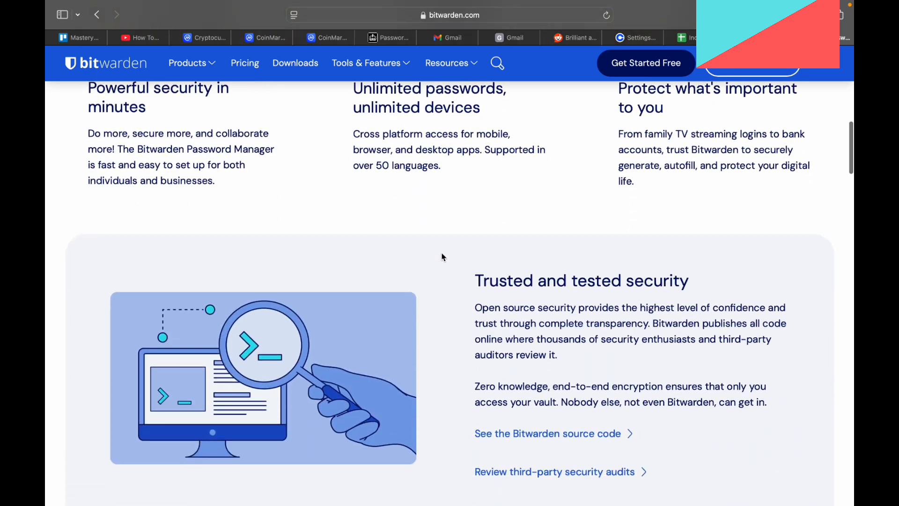
pyautogui.scroll(-3)
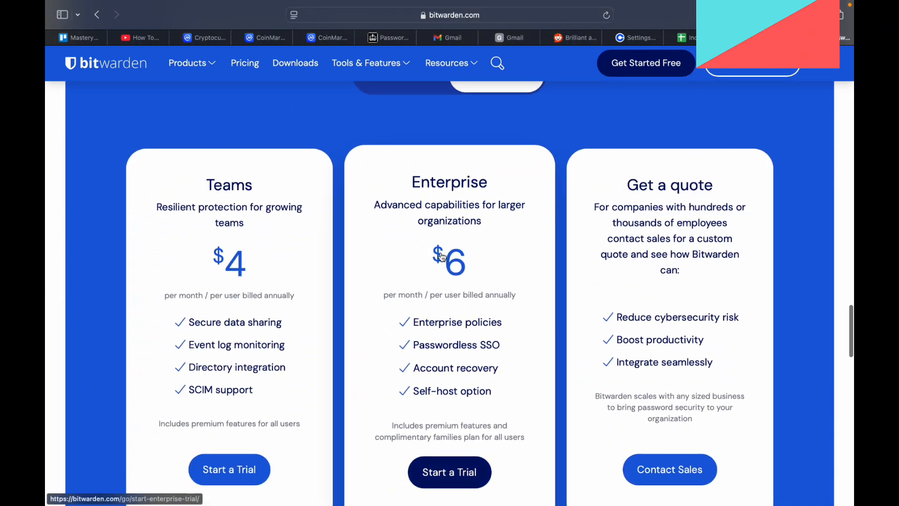
pyautogui.scroll(-3)
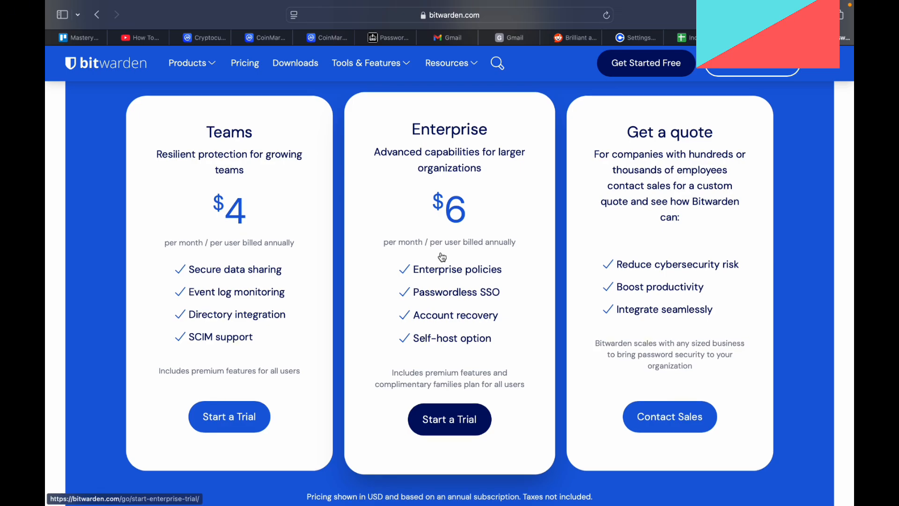